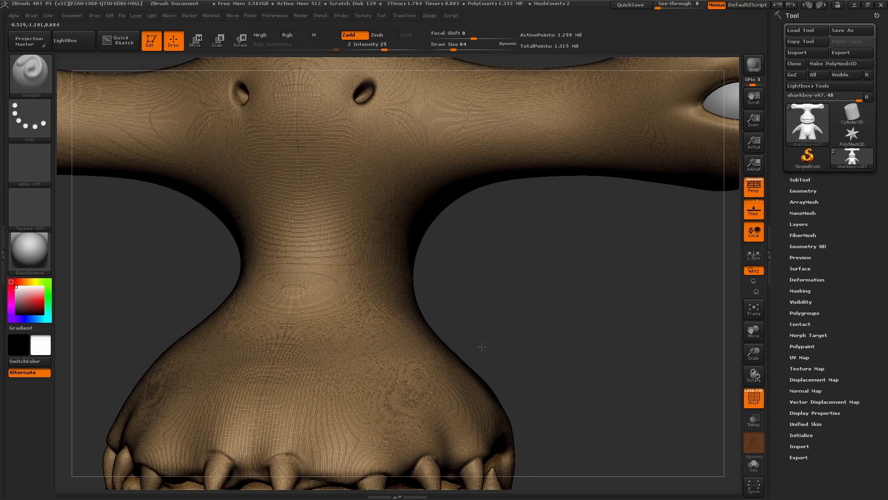
Turn the shark head to a front view and expand the Tool > Geometry subpalette.
{"action": "left_click_drag", "start_coordinate": [481, 347], "coordinate": [513, 309]}
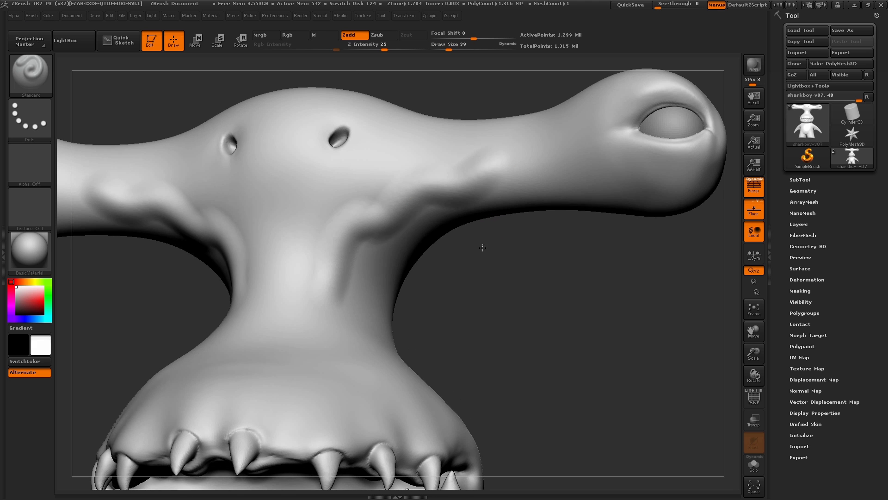
{"action": "left_click_drag", "start_coordinate": [483, 247], "coordinate": [475, 307]}
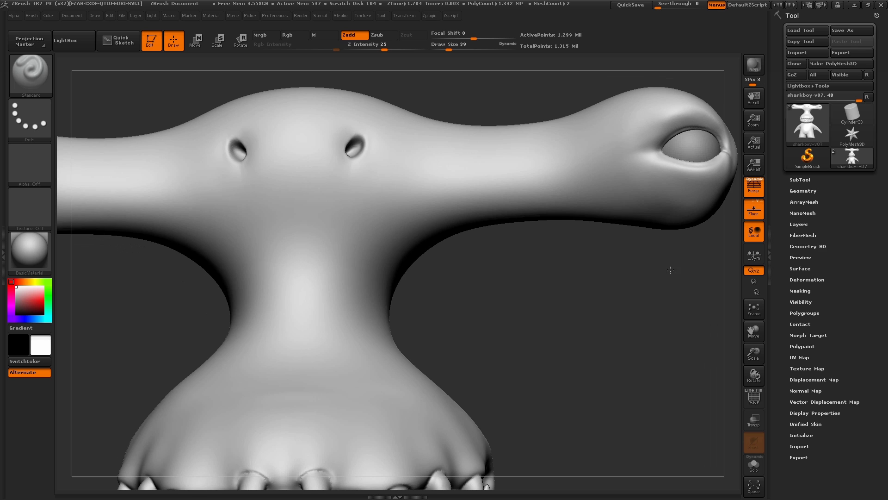
{"action": "left_click", "coordinate": [803, 191]}
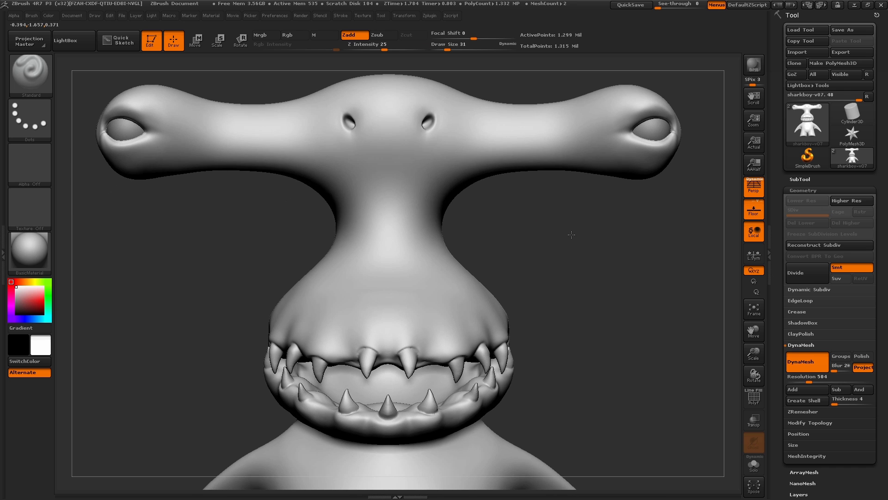
Reveal the DynaMesh options and zoom out to show the whole character.
{"action": "left_click_drag", "start_coordinate": [571, 235], "coordinate": [592, 378]}
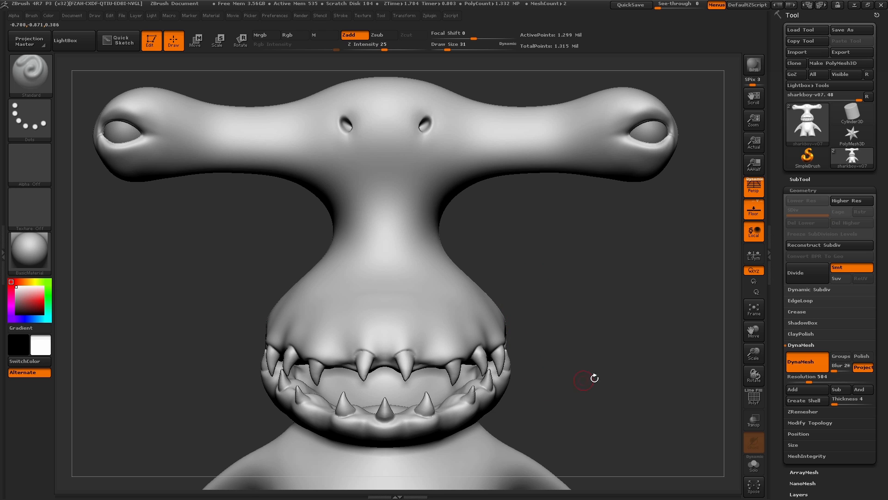
{"action": "left_click", "coordinate": [753, 354]}
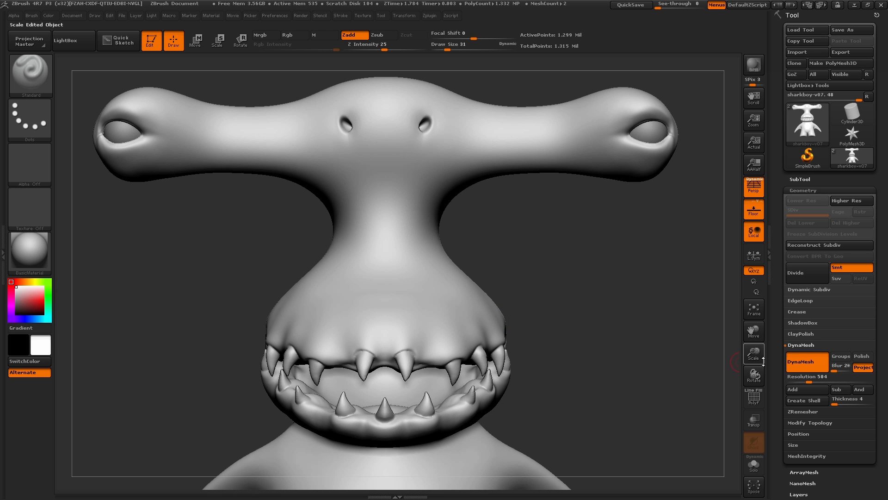
{"action": "left_click_drag", "start_coordinate": [804, 377], "coordinate": [819, 376]}
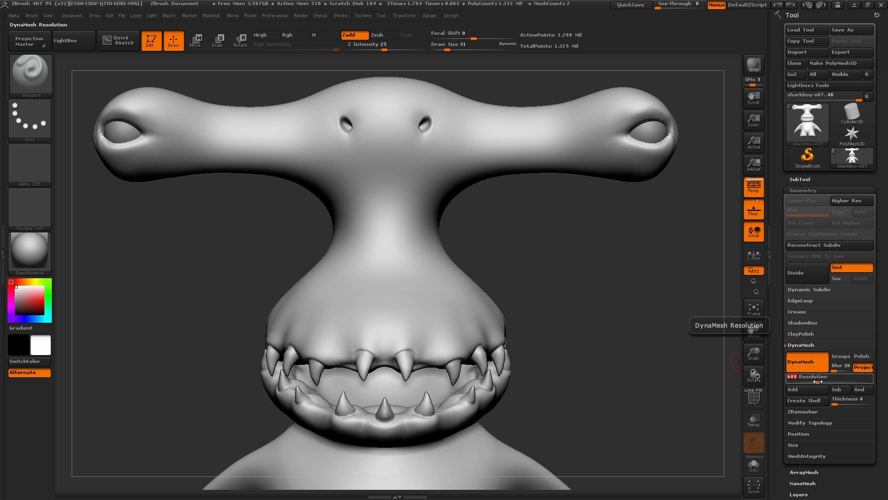
{"action": "left_click_drag", "start_coordinate": [811, 376], "coordinate": [849, 377]}
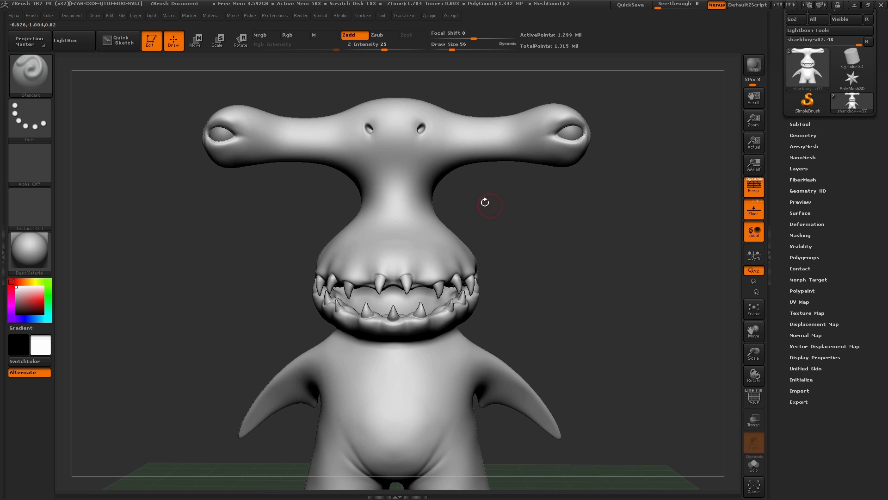
Zoom in on the shark's head and enable Rgb colour painting.
{"action": "left_click_drag", "start_coordinate": [485, 203], "coordinate": [511, 283]}
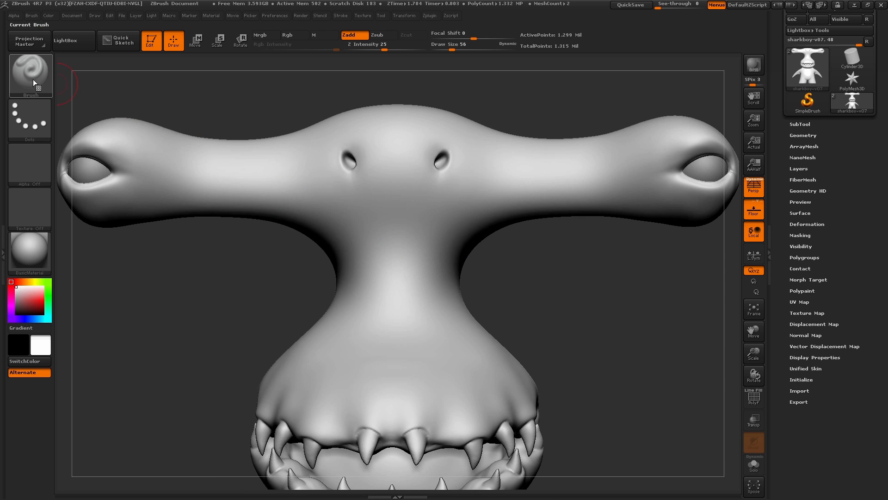
{"action": "mouse_move", "coordinate": [36, 80]}
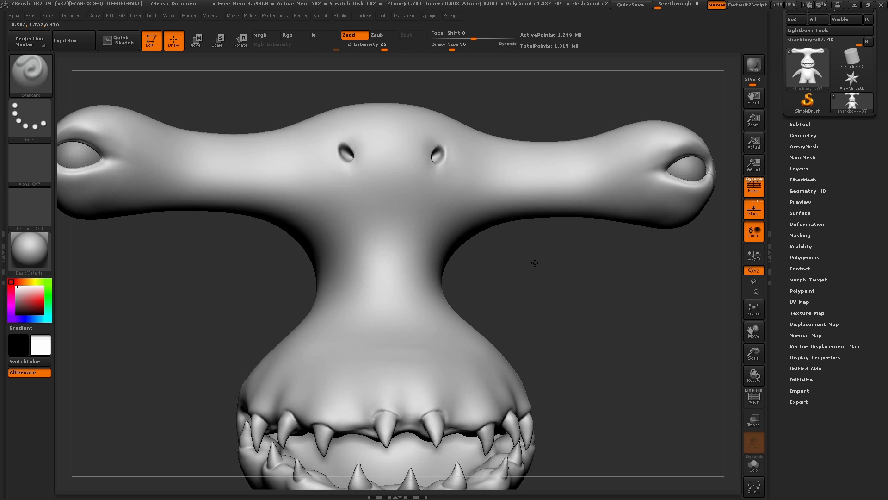
{"action": "mouse_move", "coordinate": [302, 37]}
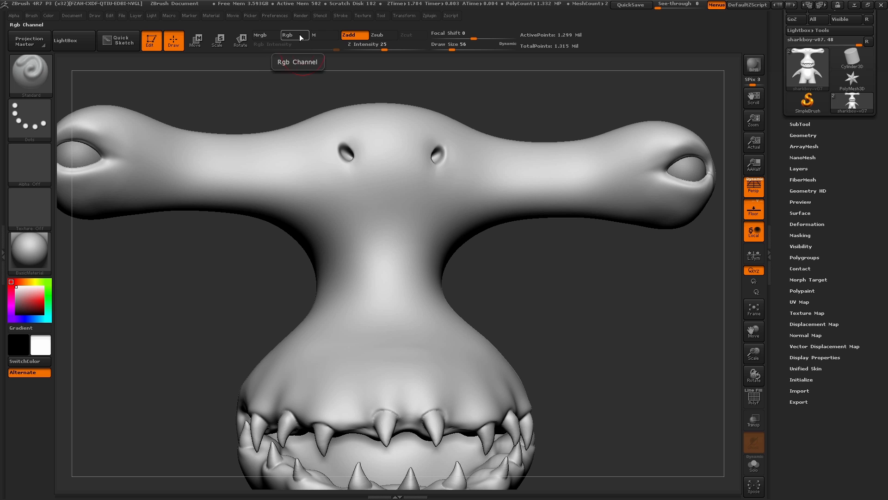
{"action": "left_click", "coordinate": [294, 35]}
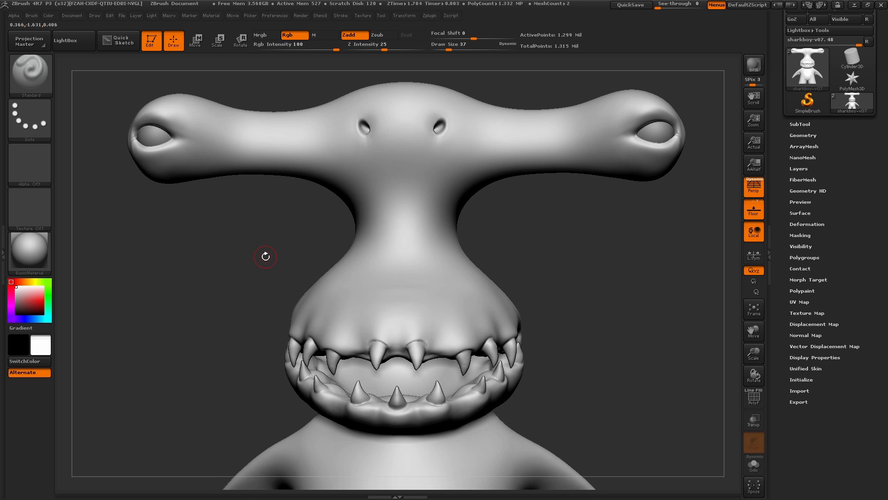
{"action": "left_click", "coordinate": [44, 17]}
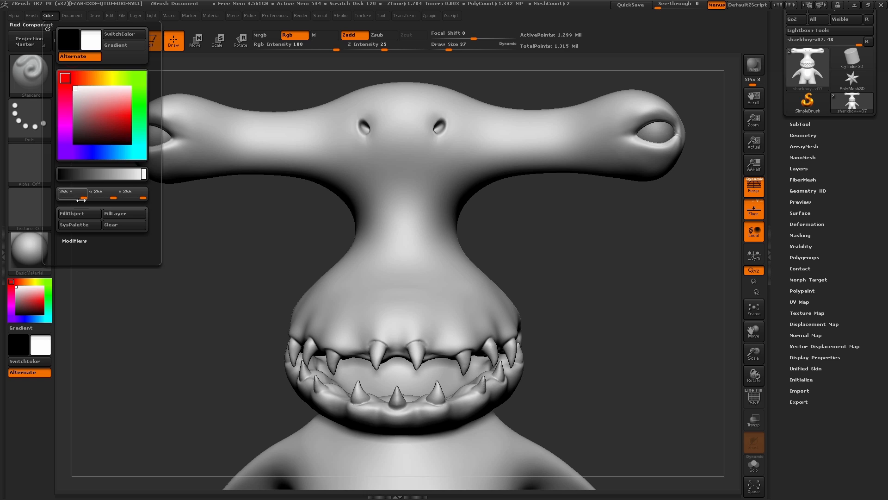
{"action": "mouse_move", "coordinate": [78, 213]}
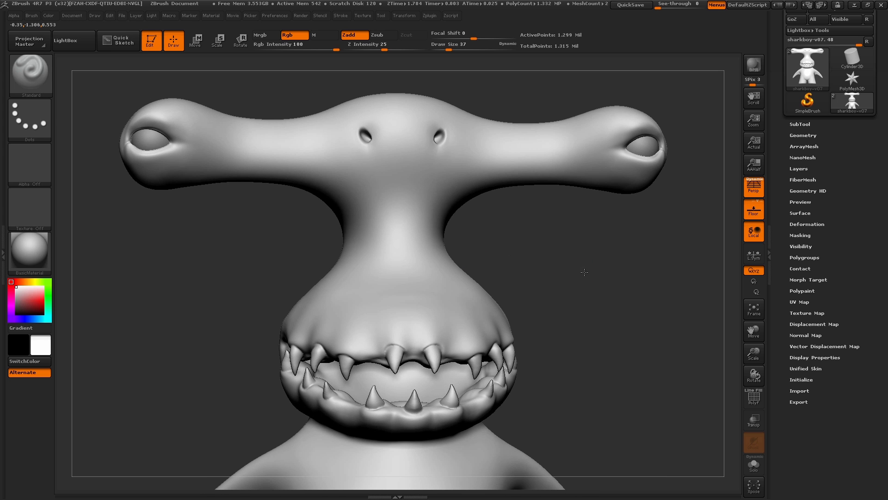
{"action": "left_click", "coordinate": [44, 297]}
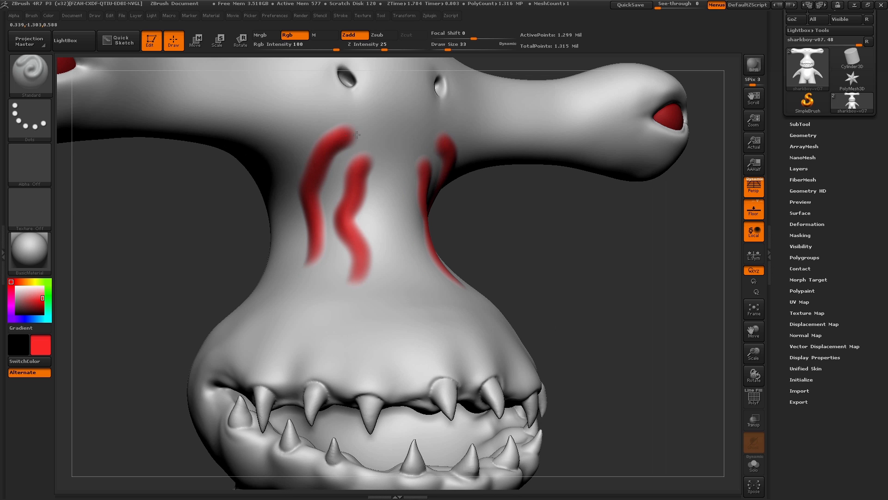
Paint red stripes down the neck, a looping band above the mouth and rings round the nostrils.
{"action": "left_click_drag", "start_coordinate": [339, 294], "coordinate": [499, 309]}
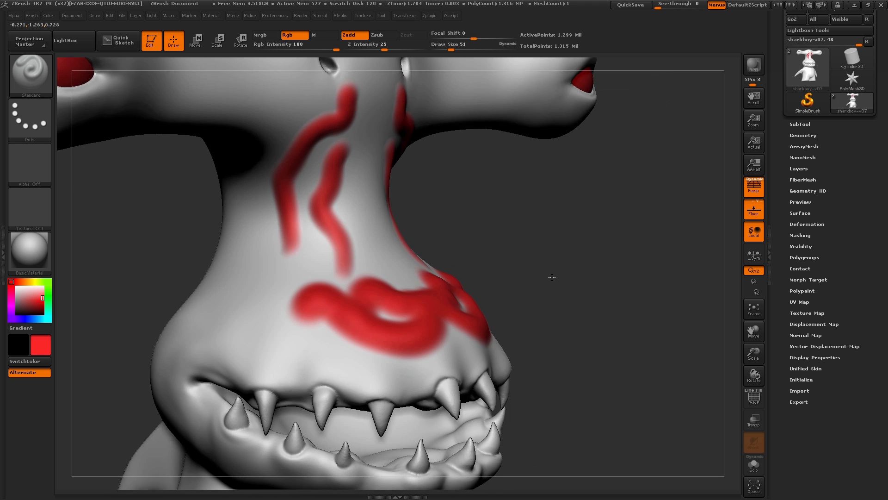
{"action": "left_click_drag", "start_coordinate": [553, 278], "coordinate": [499, 261]}
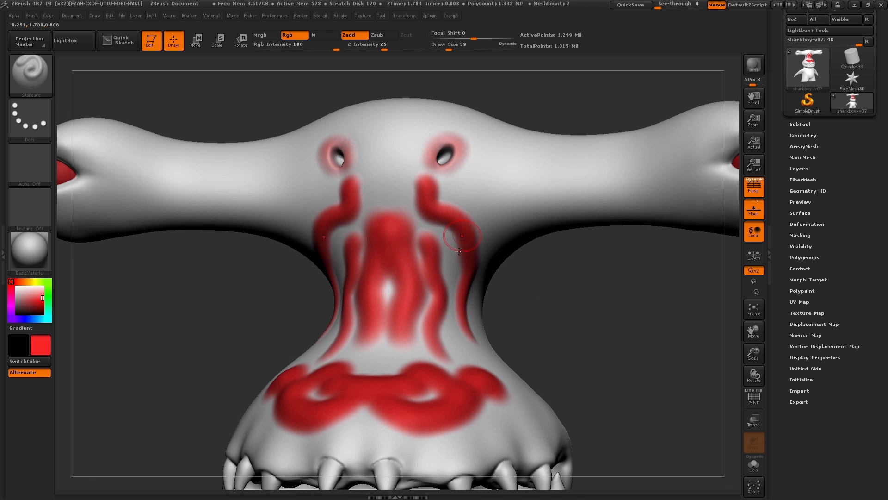
{"action": "left_click_drag", "start_coordinate": [458, 238], "coordinate": [564, 275]}
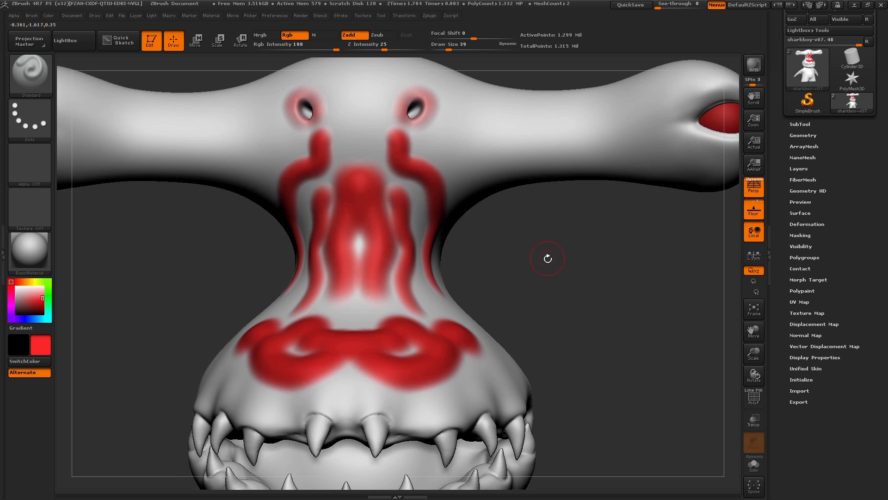
{"action": "mouse_move", "coordinate": [547, 271]}
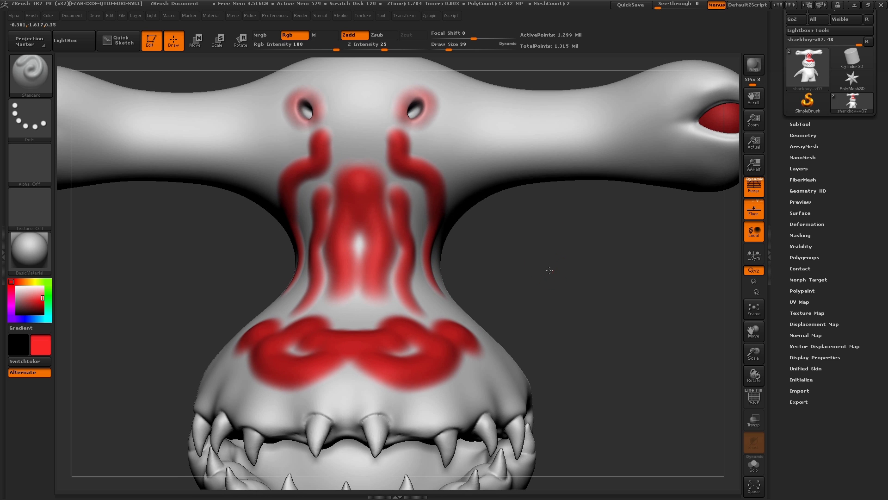
{"action": "left_click_drag", "start_coordinate": [549, 270], "coordinate": [552, 272]}
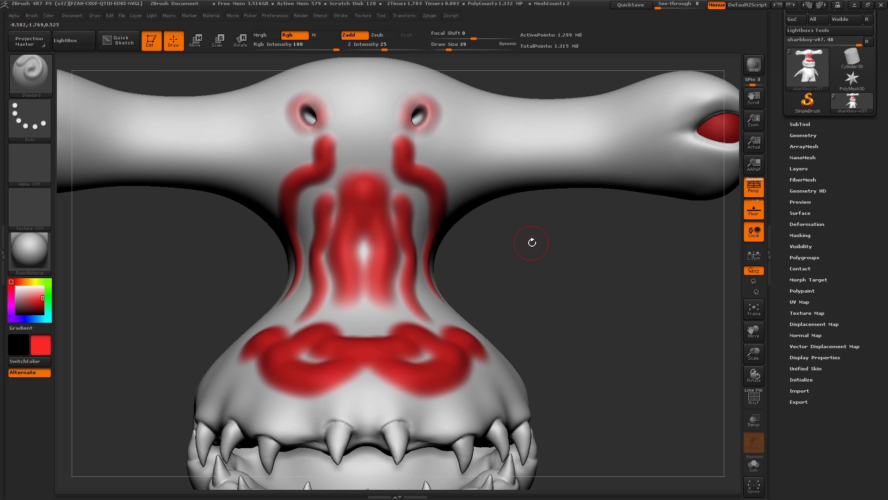
{"action": "mouse_move", "coordinate": [528, 248]}
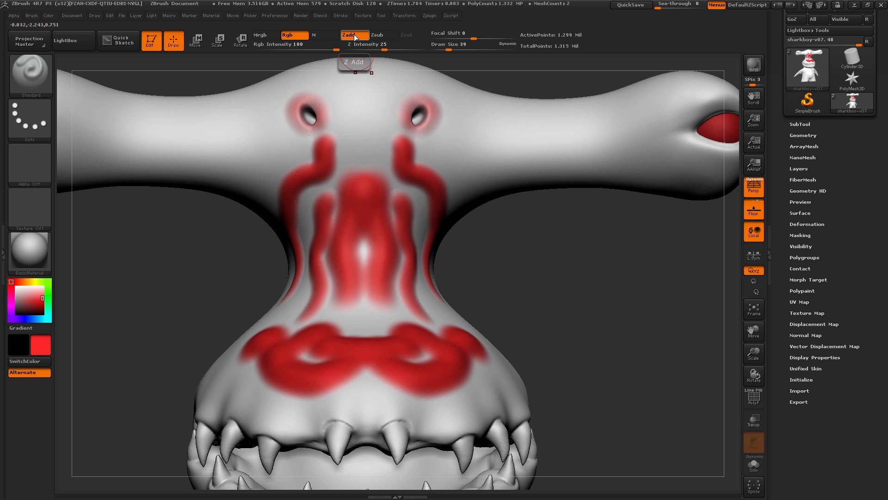
With Zadd off, paint red patches on the hammer lobes and adjust the Rgb intensity.
{"action": "left_click", "coordinate": [383, 35]}
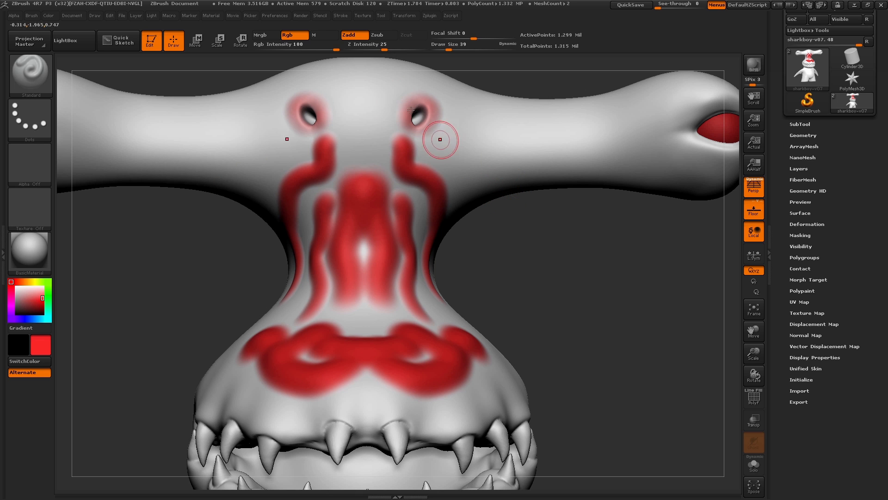
{"action": "mouse_move", "coordinate": [351, 35]}
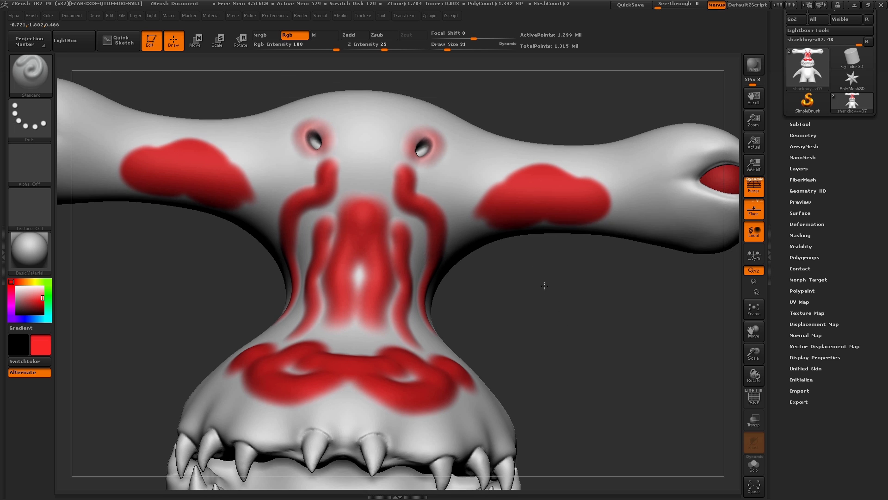
{"action": "left_click_drag", "start_coordinate": [543, 286], "coordinate": [529, 185]}
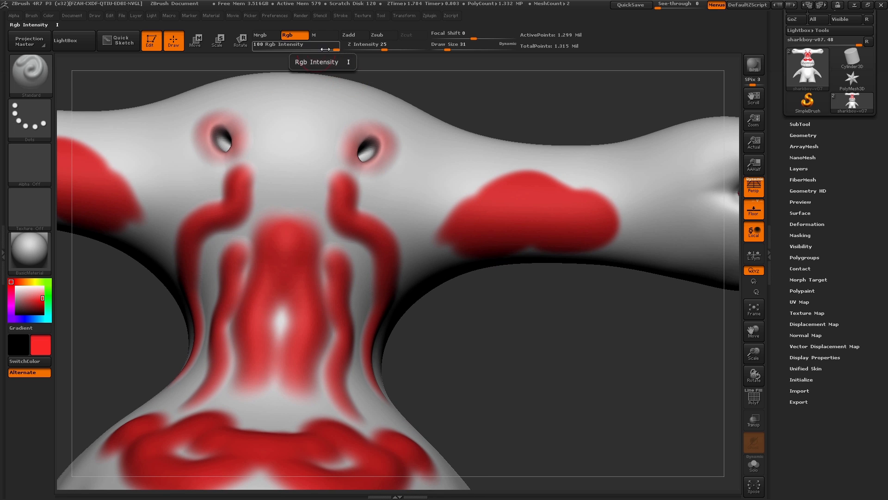
{"action": "left_click", "coordinate": [468, 162]}
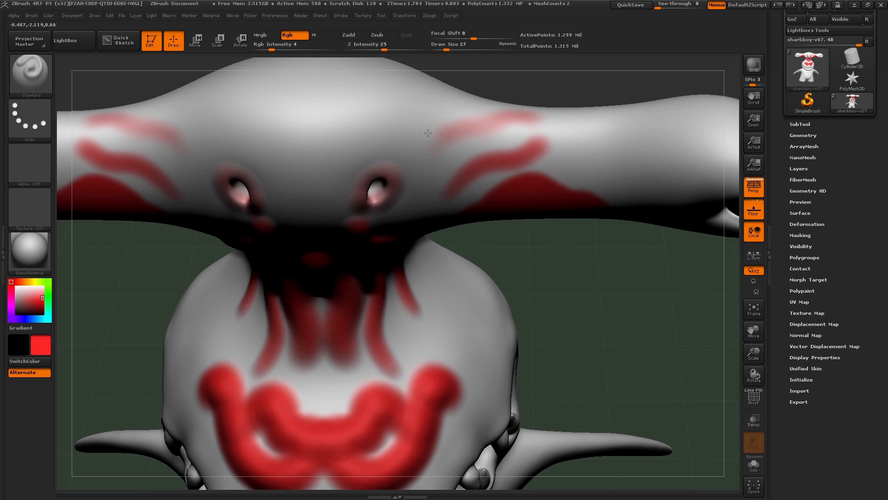
{"action": "left_click", "coordinate": [397, 273]}
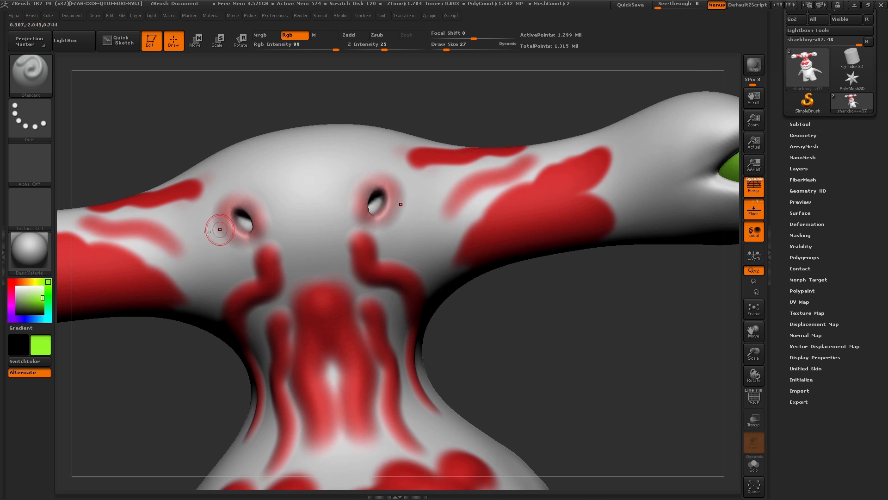
Paint yellow around the left eye socket and pick magenta as the new main colour.
{"action": "left_click", "coordinate": [46, 319]}
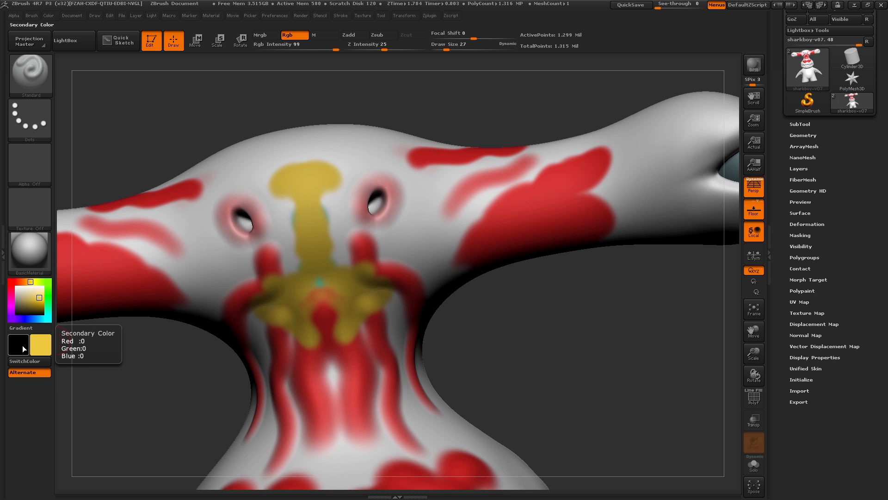
{"action": "left_click", "coordinate": [17, 345]}
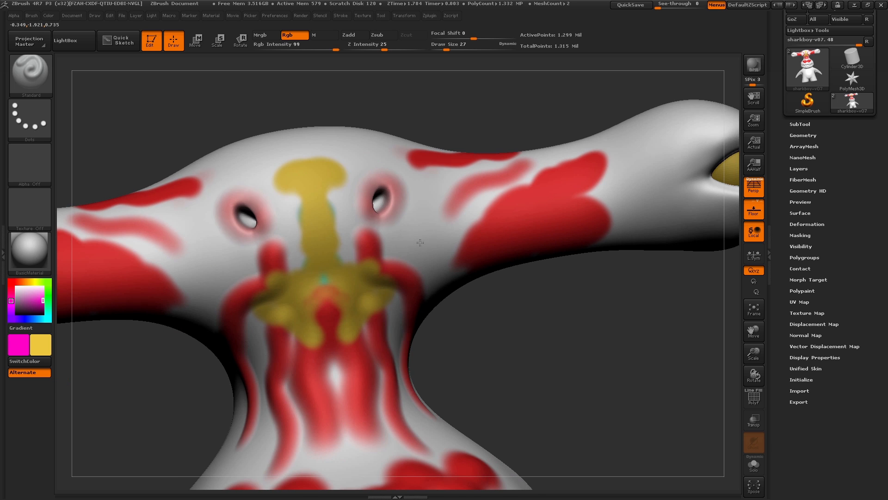
Hold Alt to add yellow patches beside the magenta markings across the head.
{"action": "key", "text": "alt"}
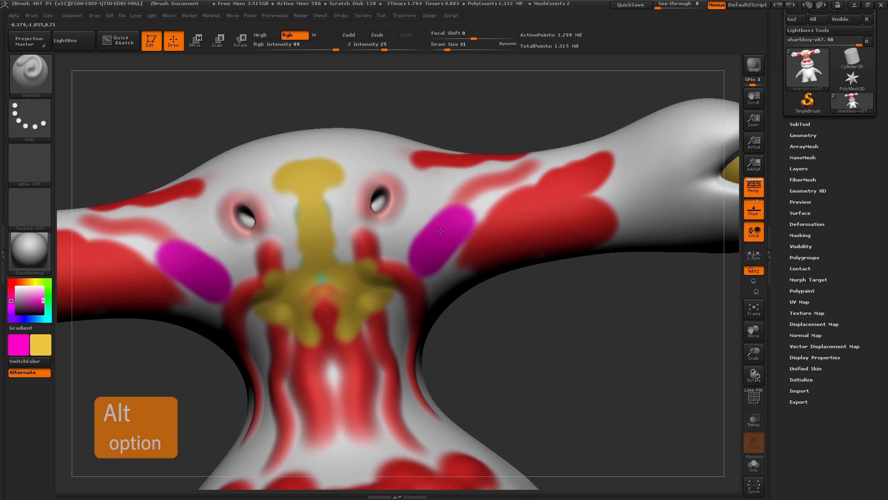
{"action": "left_click_drag", "start_coordinate": [440, 231], "coordinate": [508, 203]}
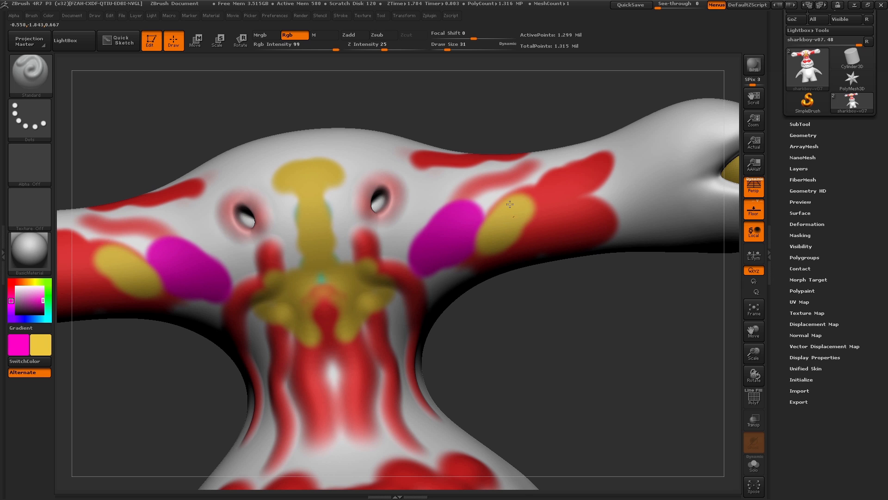
{"action": "left_click_drag", "start_coordinate": [510, 204], "coordinate": [558, 206]}
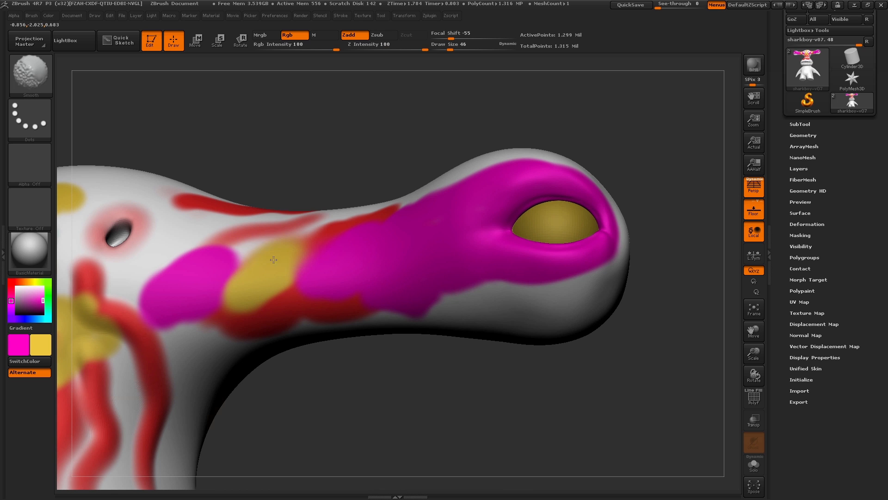
Shift-smooth the magenta paint edges and paint magenta around the lobe's eye socket.
{"action": "key", "text": "shift"}
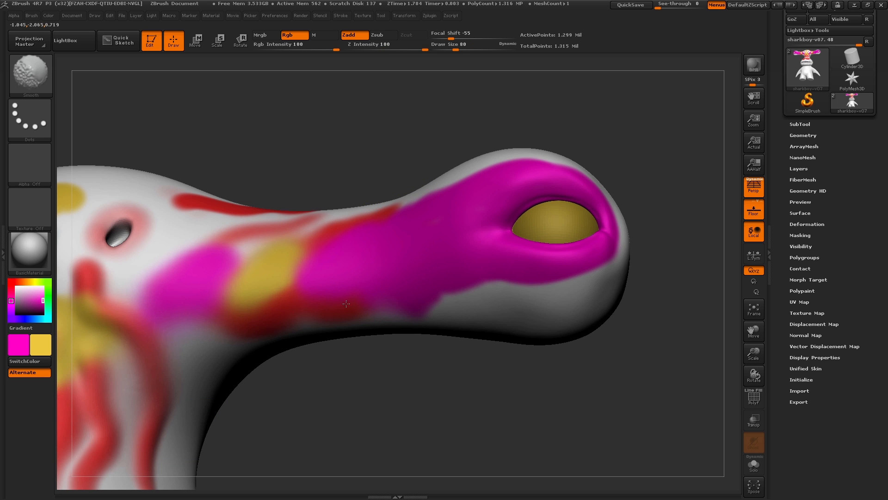
{"action": "mouse_move", "coordinate": [424, 259]}
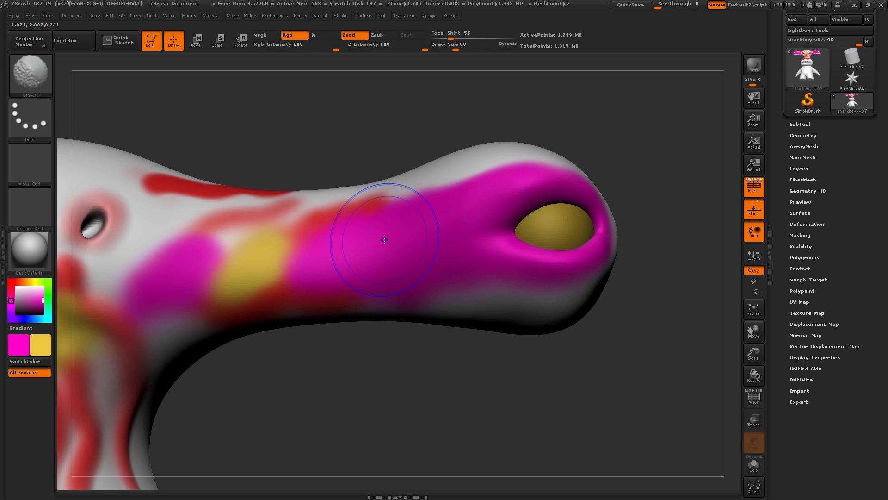
{"action": "mouse_move", "coordinate": [357, 36]}
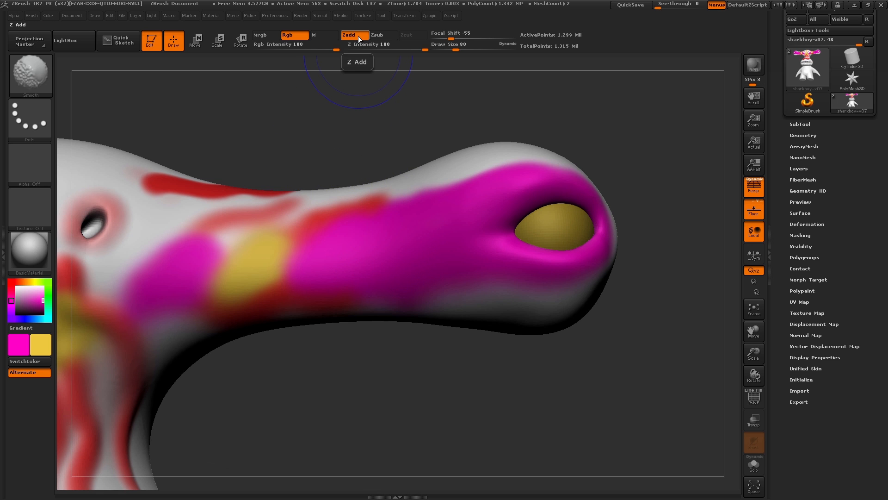
{"action": "key", "text": "shift"}
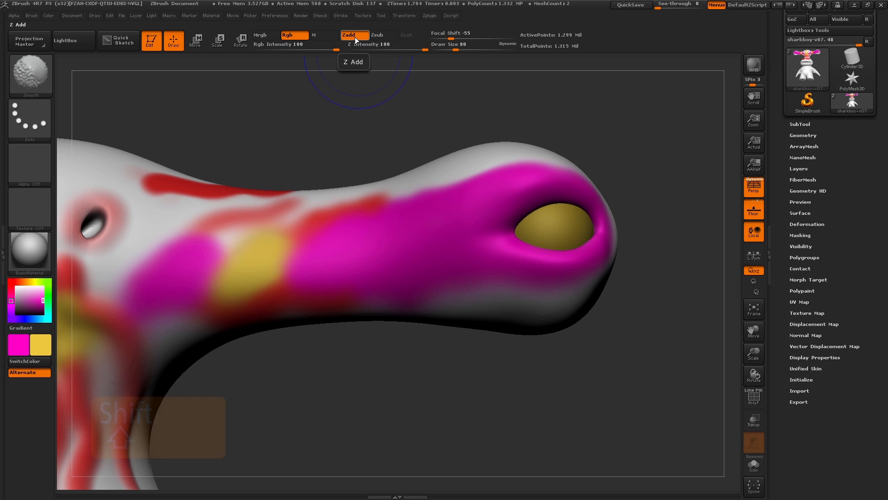
{"action": "key", "text": "shift"}
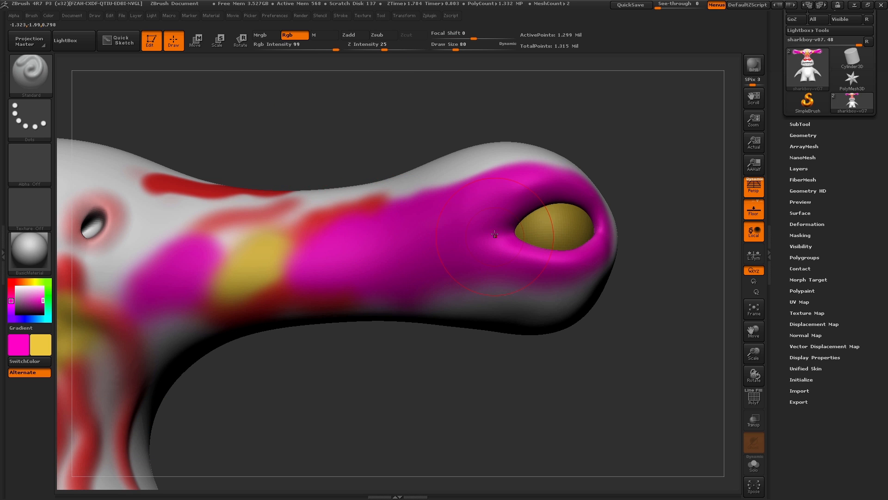
{"action": "left_click_drag", "start_coordinate": [493, 235], "coordinate": [529, 223]}
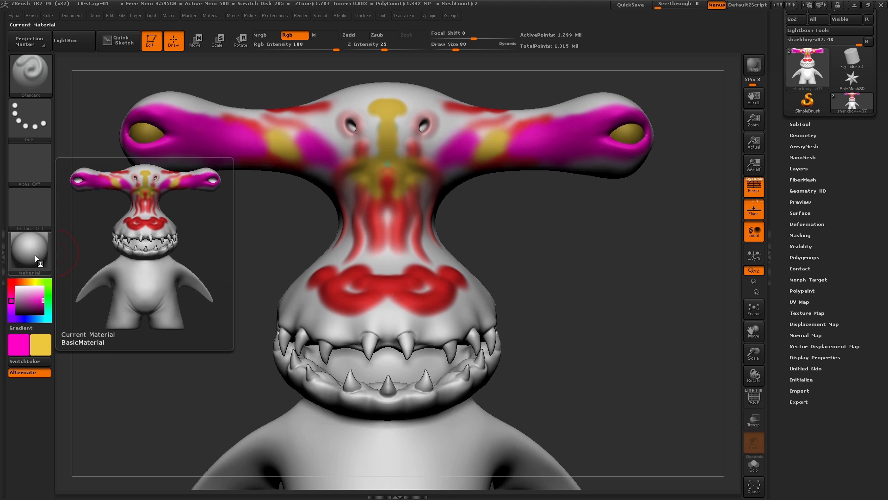
Check the current material and orbit the painted head to view it in profile.
{"action": "left_click", "coordinate": [28, 253]}
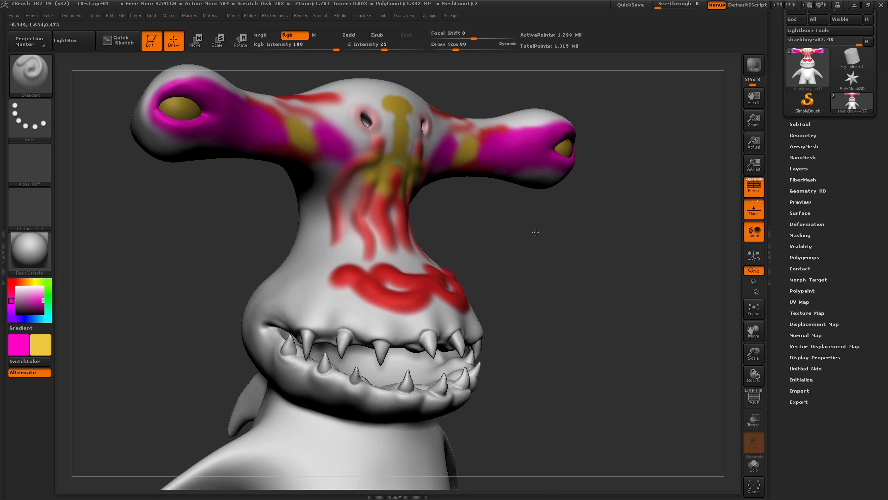
{"action": "left_click_drag", "start_coordinate": [535, 232], "coordinate": [345, 269]}
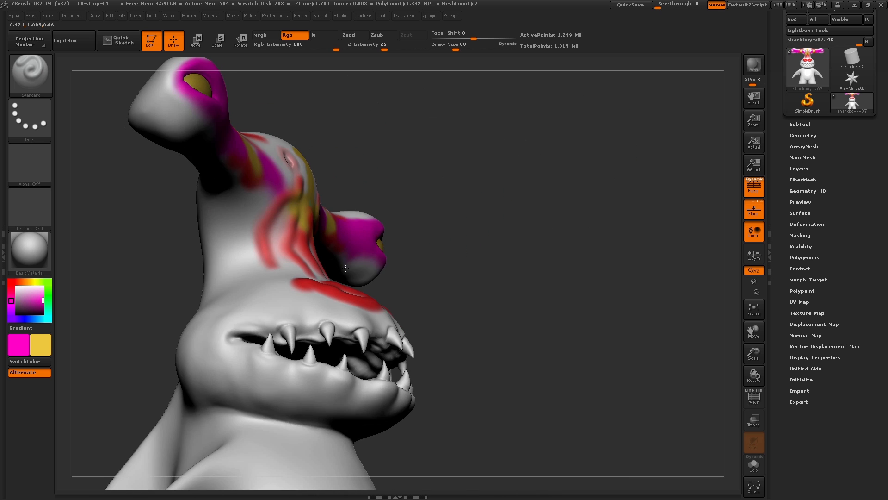
{"action": "left_click_drag", "start_coordinate": [345, 269], "coordinate": [567, 216]}
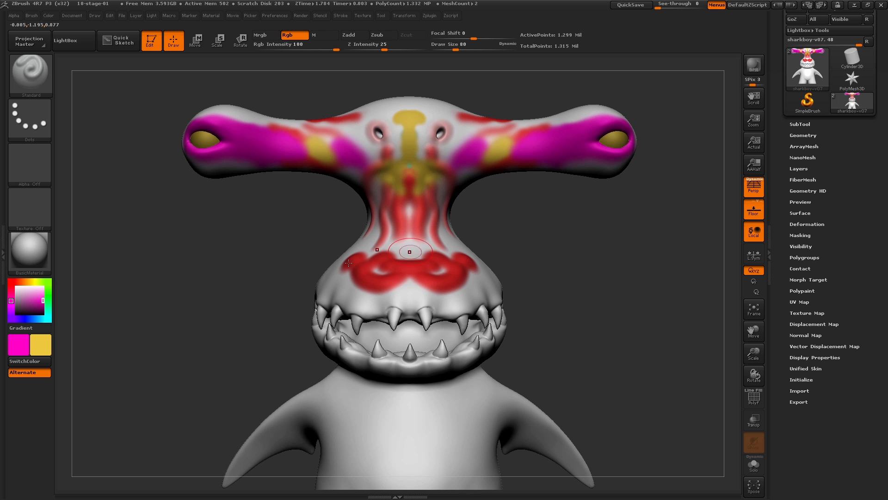
Preview a Chrome material on the model, then choose a white shaded material.
{"action": "left_click", "coordinate": [29, 252]}
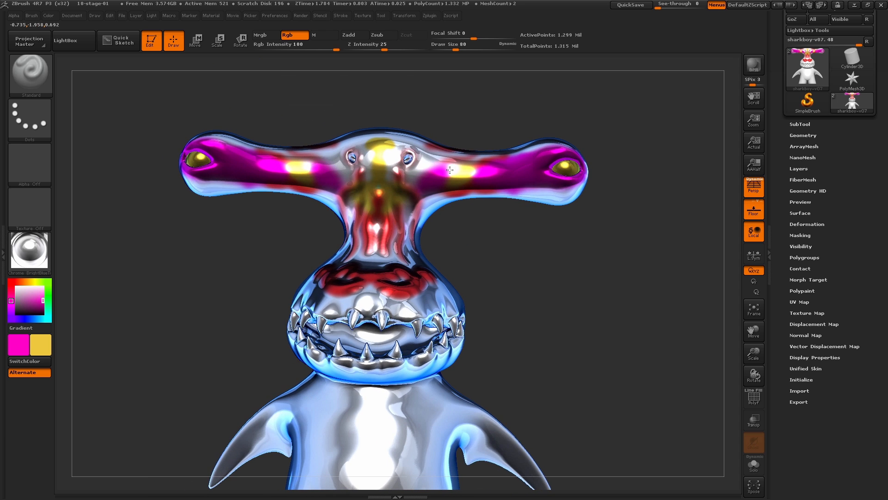
{"action": "left_click_drag", "start_coordinate": [450, 171], "coordinate": [562, 246]}
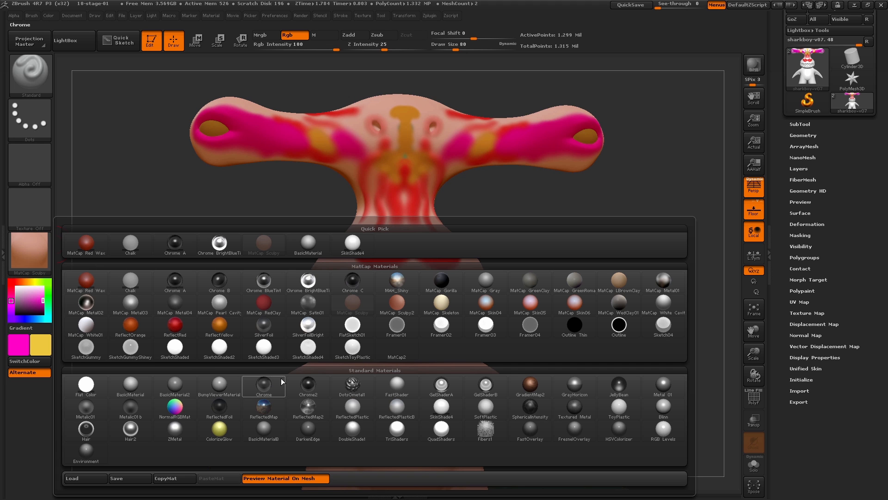
{"action": "left_click", "coordinate": [352, 243]}
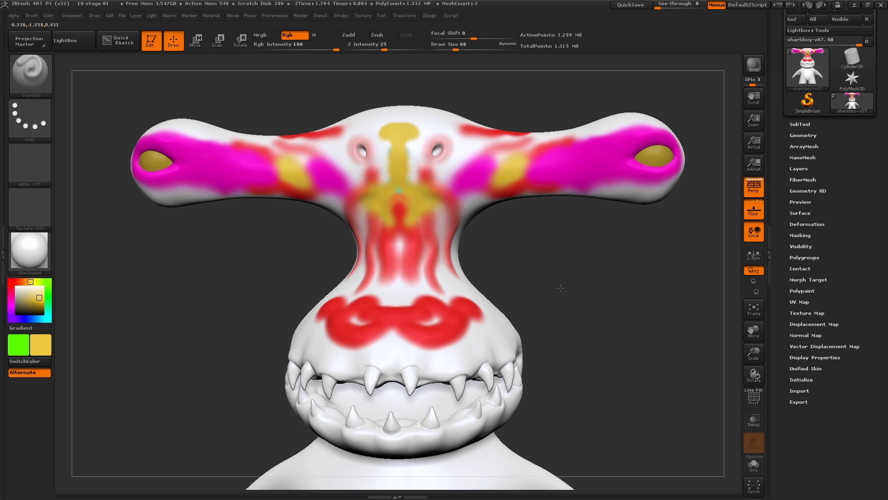
Set the paint colour to white, select the Eyes subtool and bring up Color > FillObject.
{"action": "left_click", "coordinate": [29, 300]}
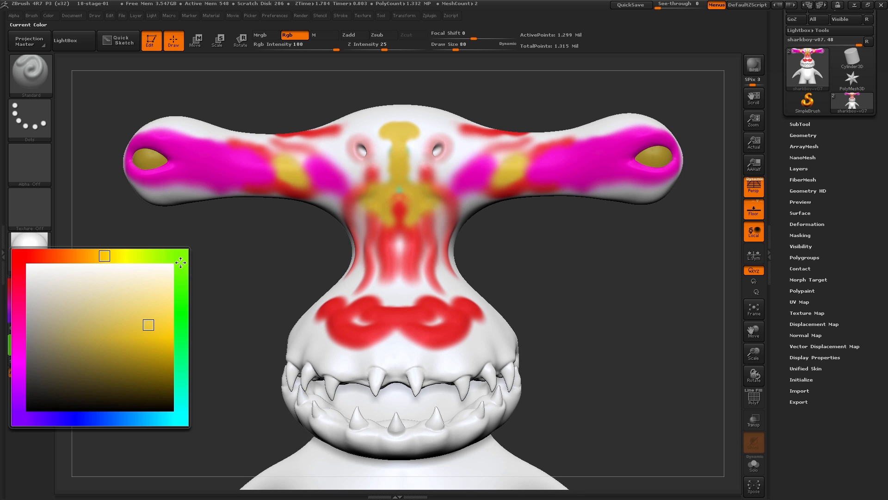
{"action": "left_click", "coordinate": [180, 255]}
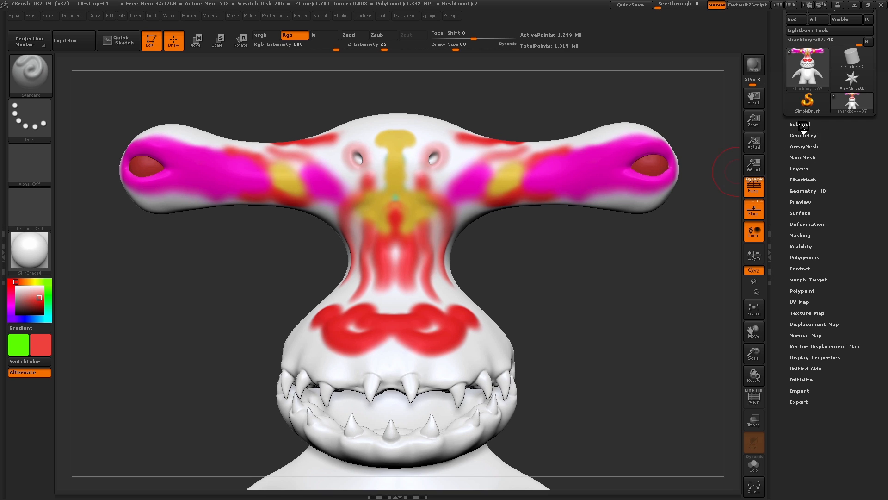
{"action": "left_click", "coordinate": [799, 125]}
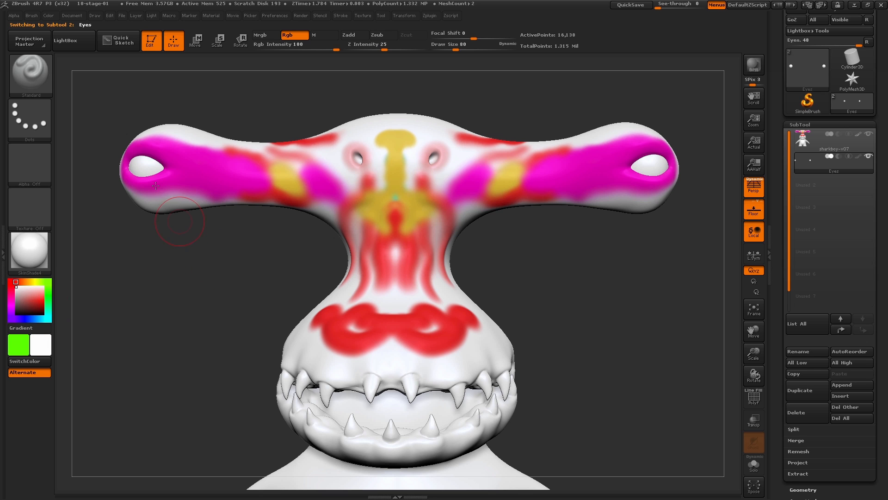
{"action": "left_click", "coordinate": [40, 15]}
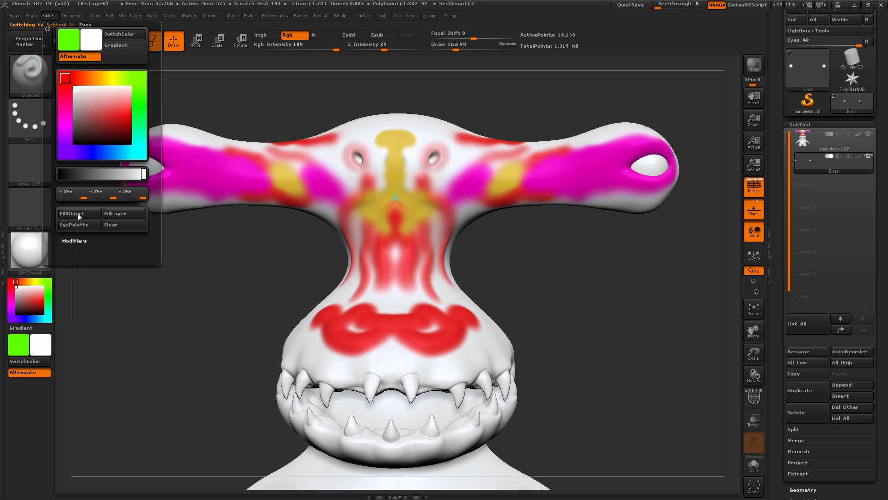
{"action": "mouse_move", "coordinate": [82, 214]}
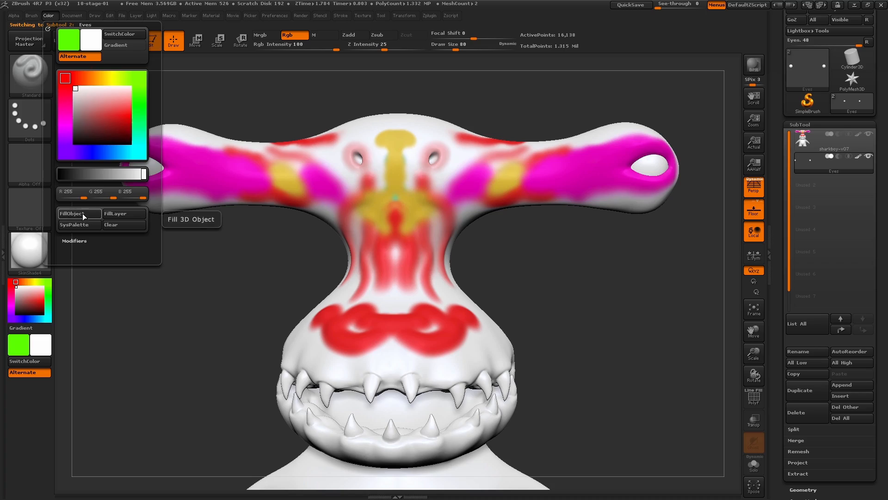